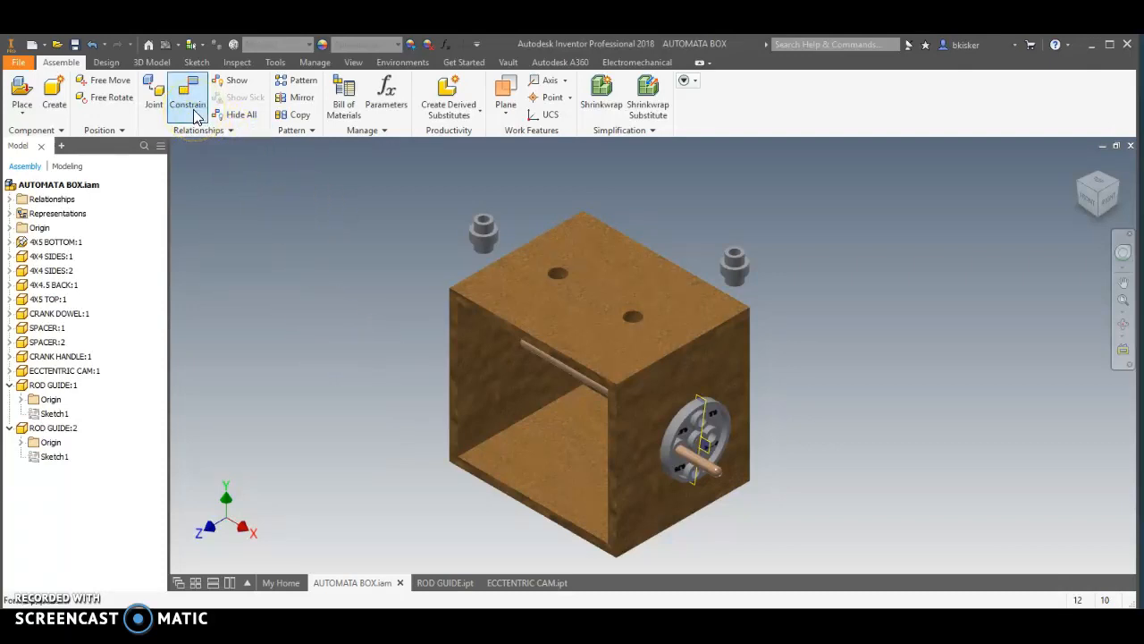
Insert-constrain the first rod guide's bottom edge into the front hole edge, aligned solution
{"action": "left_click", "coordinate": [188, 96]}
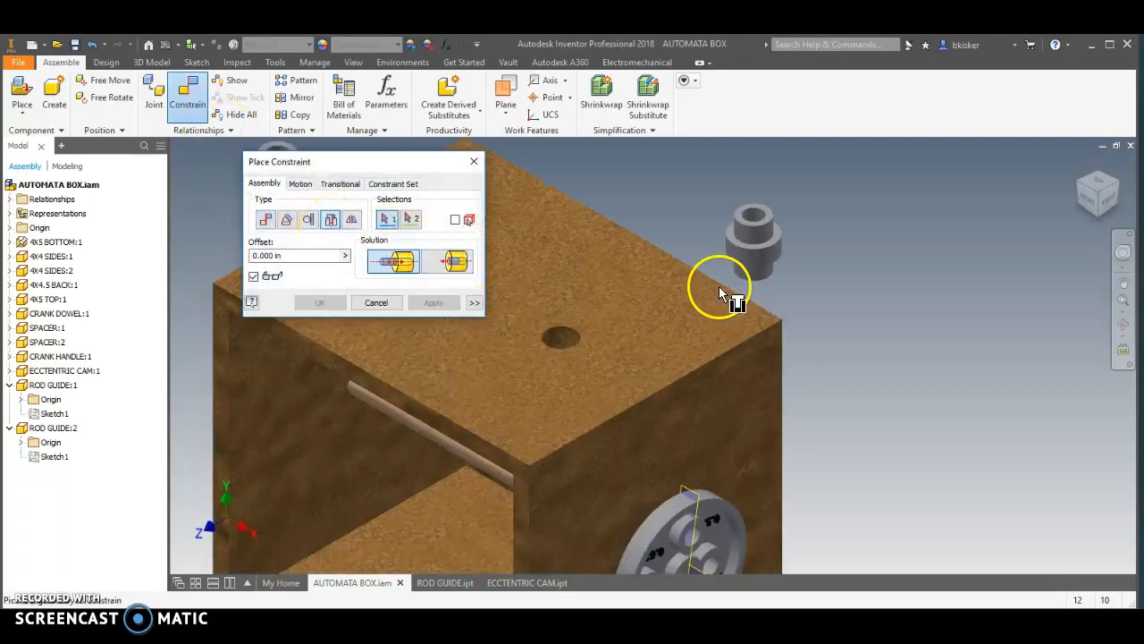
{"action": "left_click", "coordinate": [751, 250]}
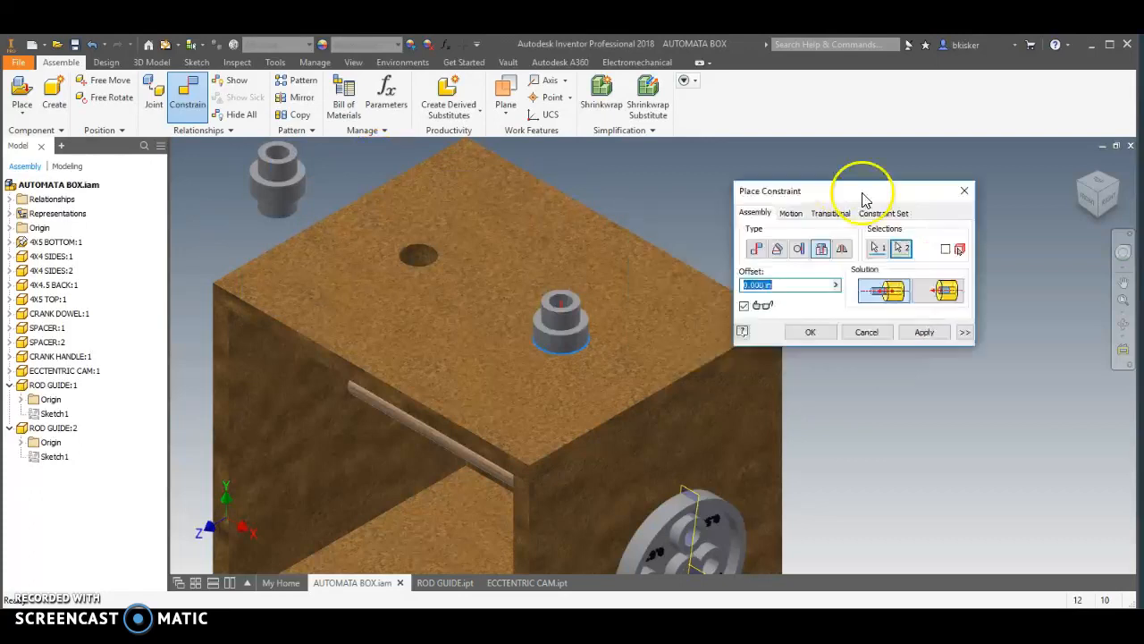
{"action": "left_click", "coordinate": [945, 277]}
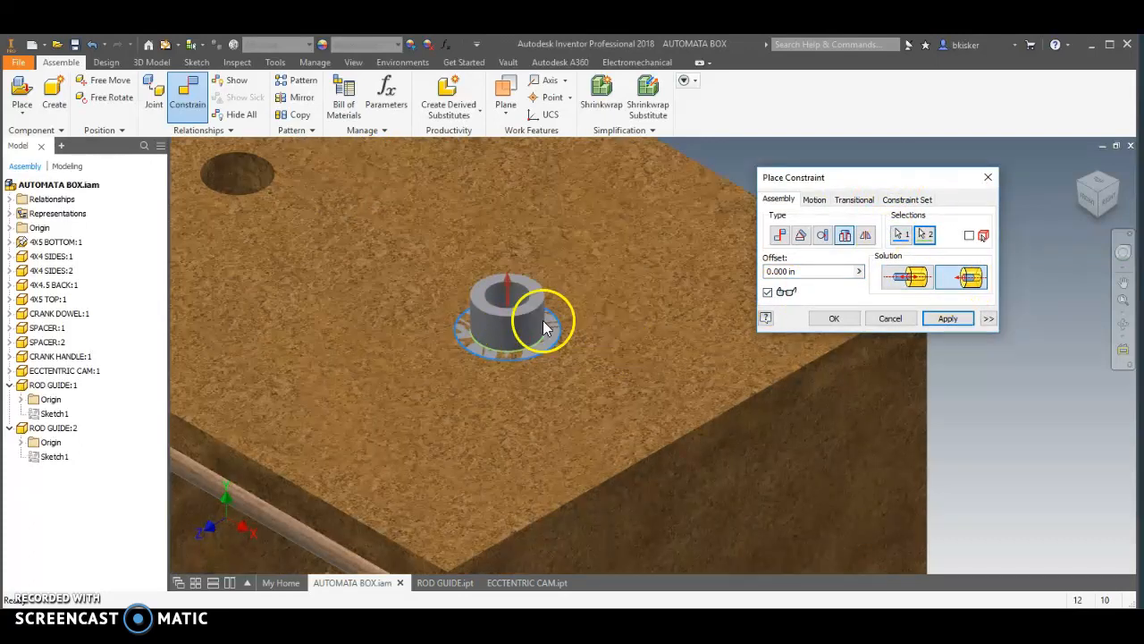
{"action": "left_click", "coordinate": [959, 275]}
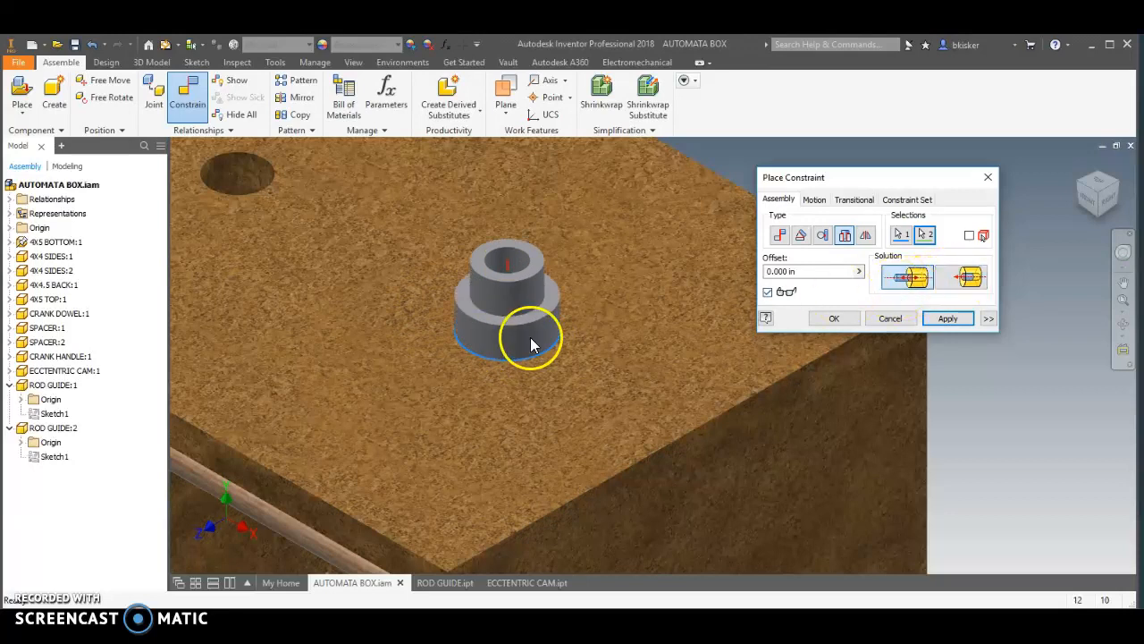
{"action": "left_click", "coordinate": [948, 318]}
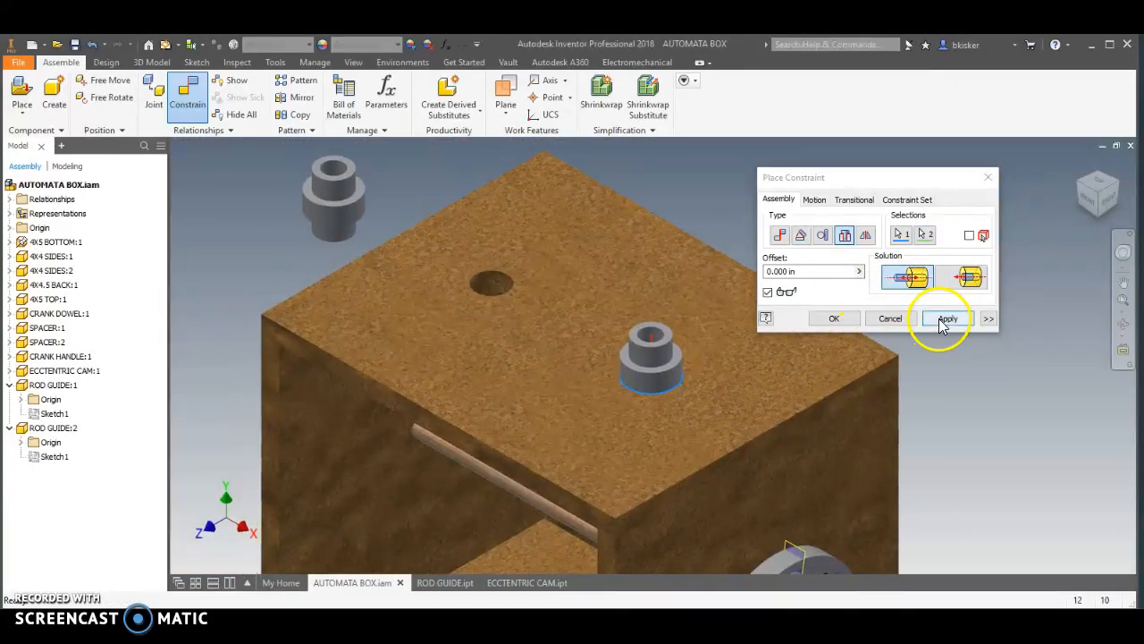
Apply the first insert, then insert the second rod guide into the back hole
{"action": "left_click", "coordinate": [946, 318]}
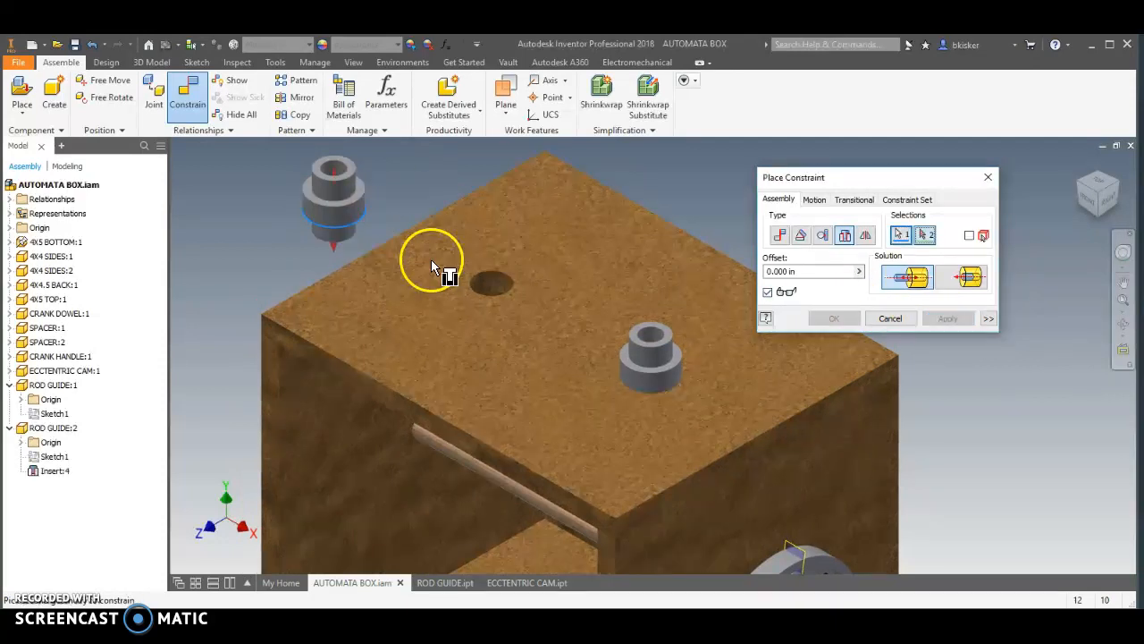
{"action": "left_click", "coordinate": [492, 284]}
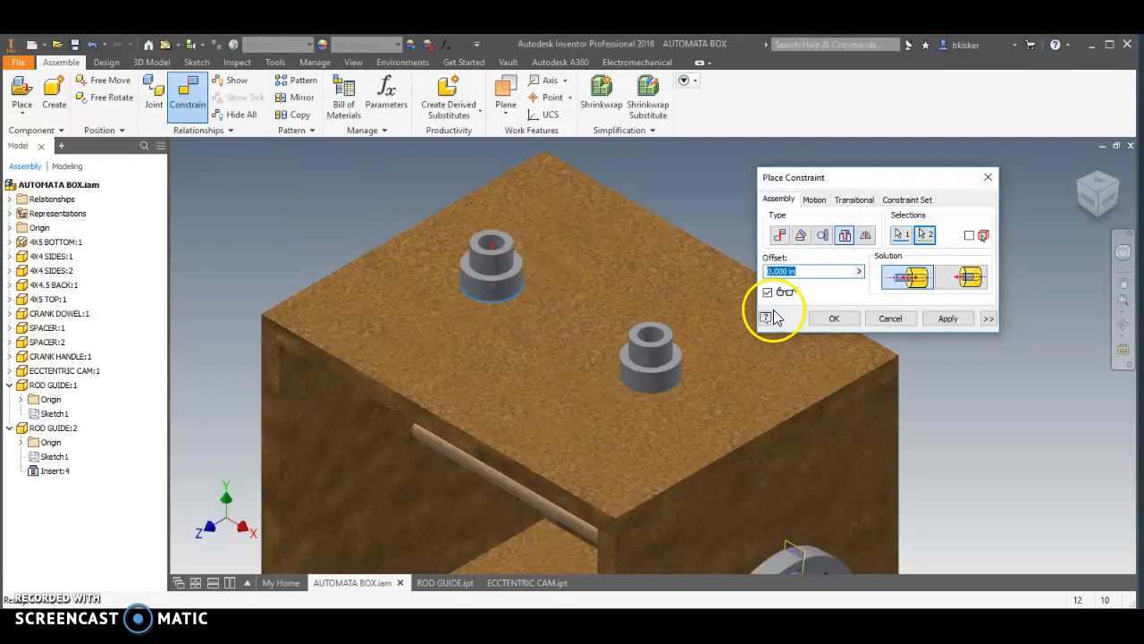
{"action": "left_click", "coordinate": [833, 319]}
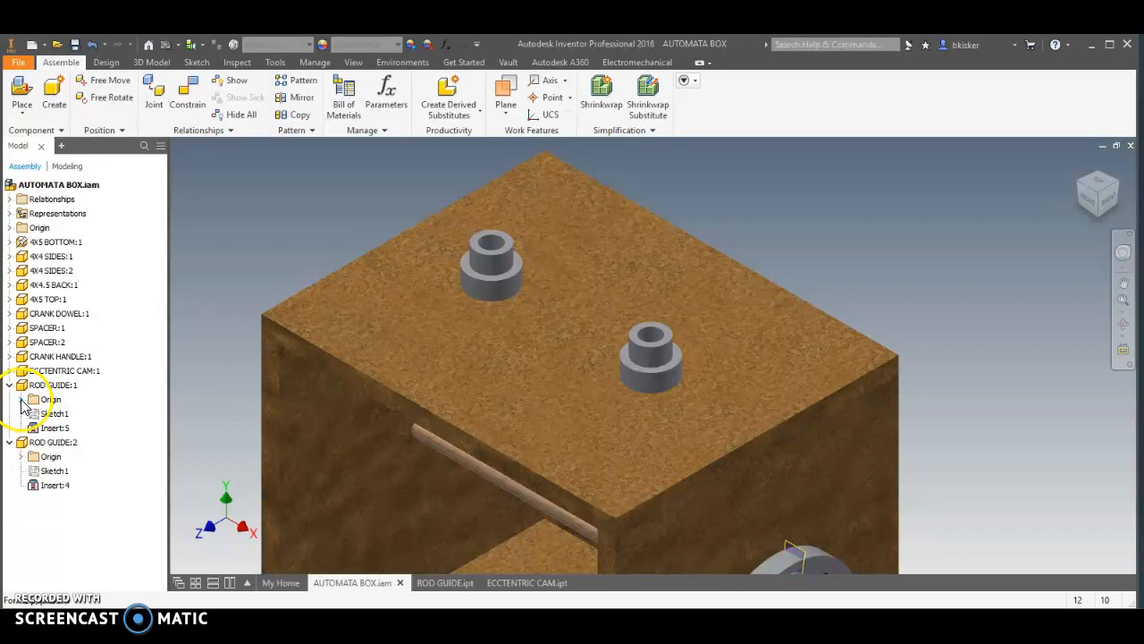
Turn on visibility of ROD GUIDE:1's YZ Plane under its Origin folder
{"action": "left_click", "coordinate": [32, 384]}
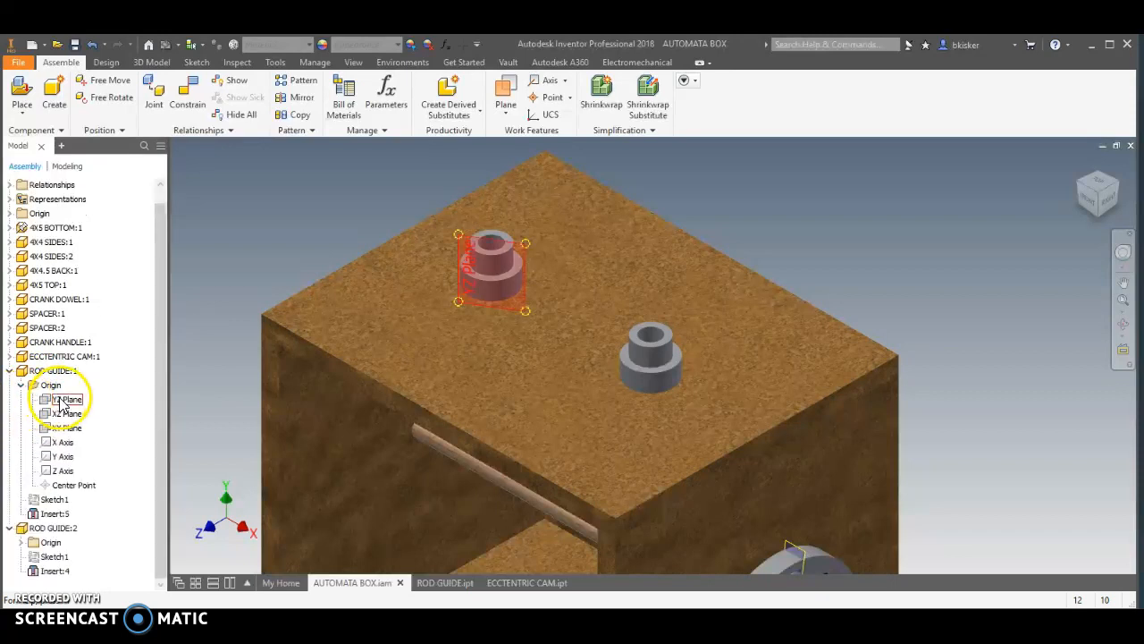
{"action": "left_click", "coordinate": [68, 427]}
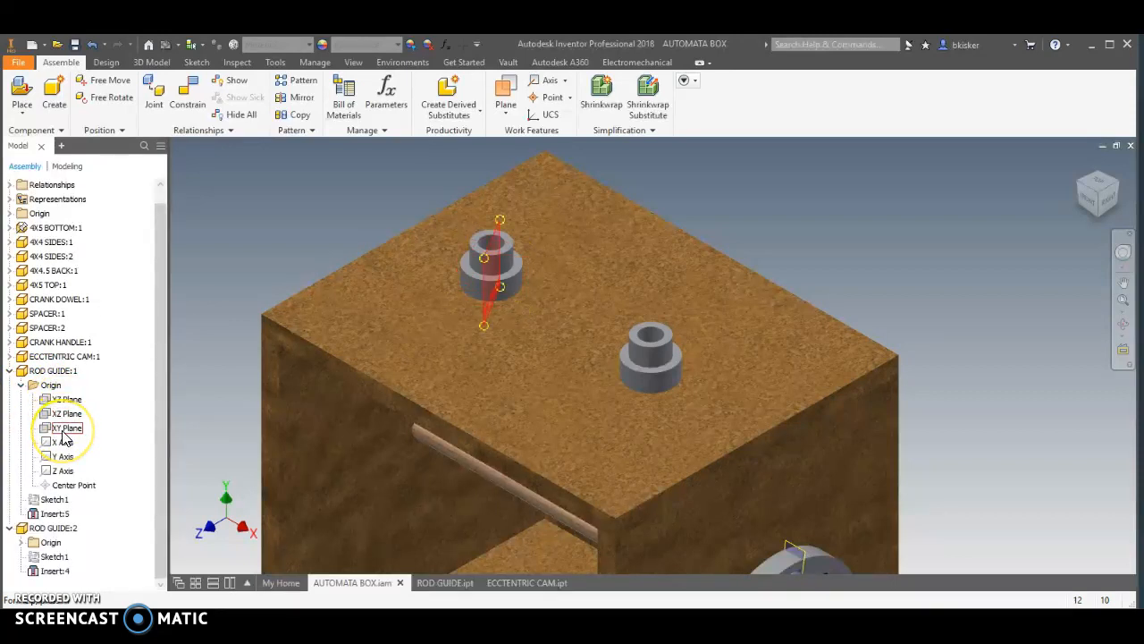
{"action": "left_click", "coordinate": [66, 398]}
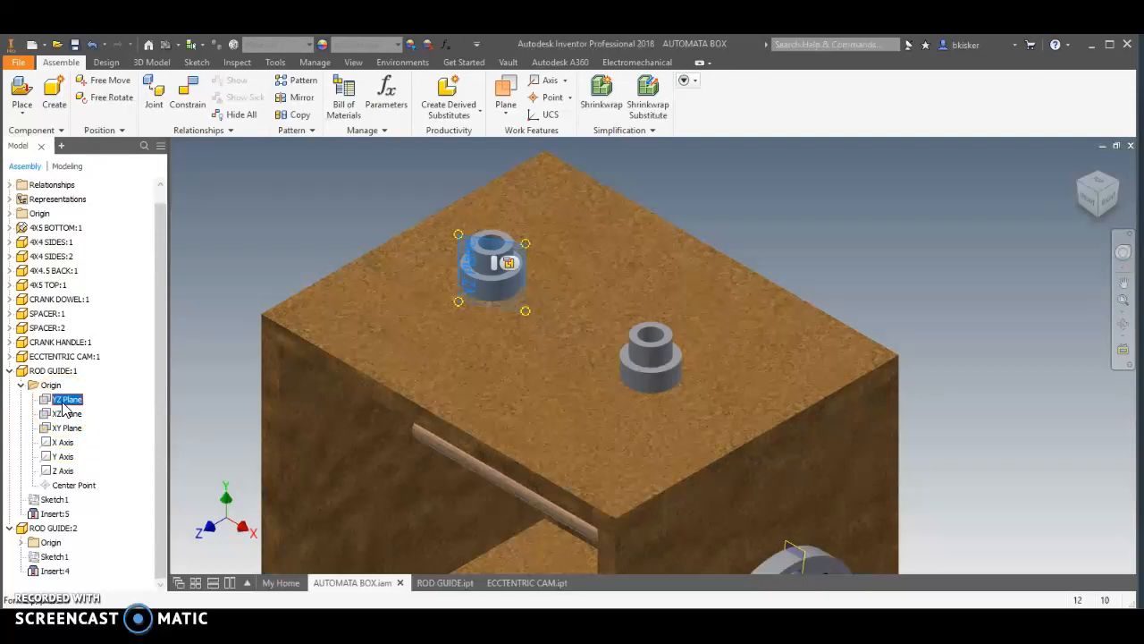
{"action": "right_click", "coordinate": [67, 398]}
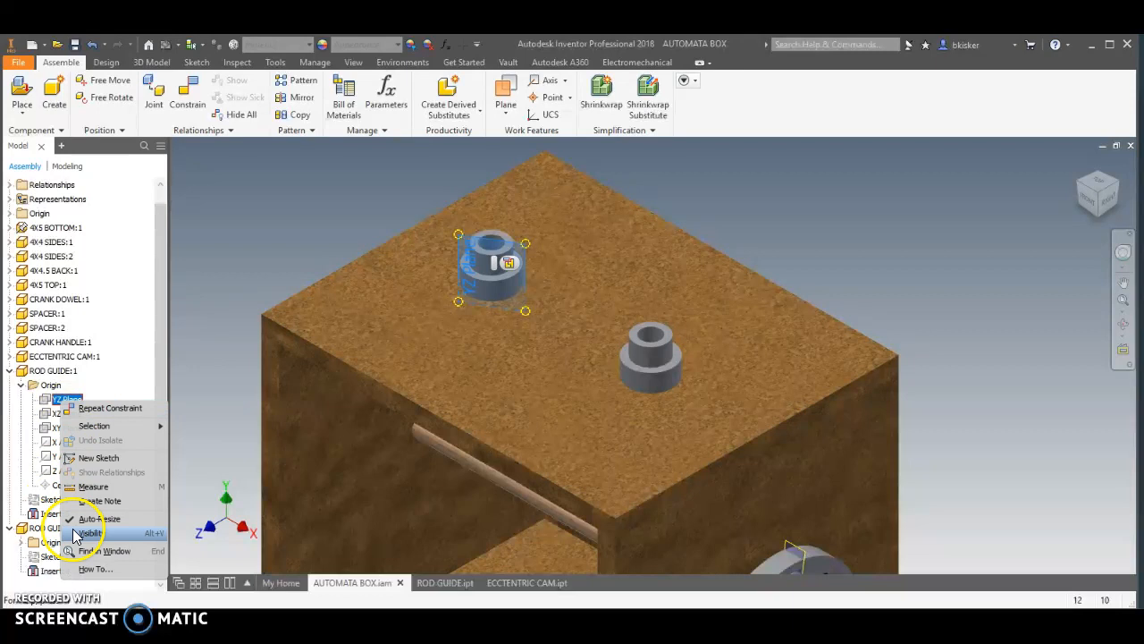
{"action": "left_click", "coordinate": [89, 532]}
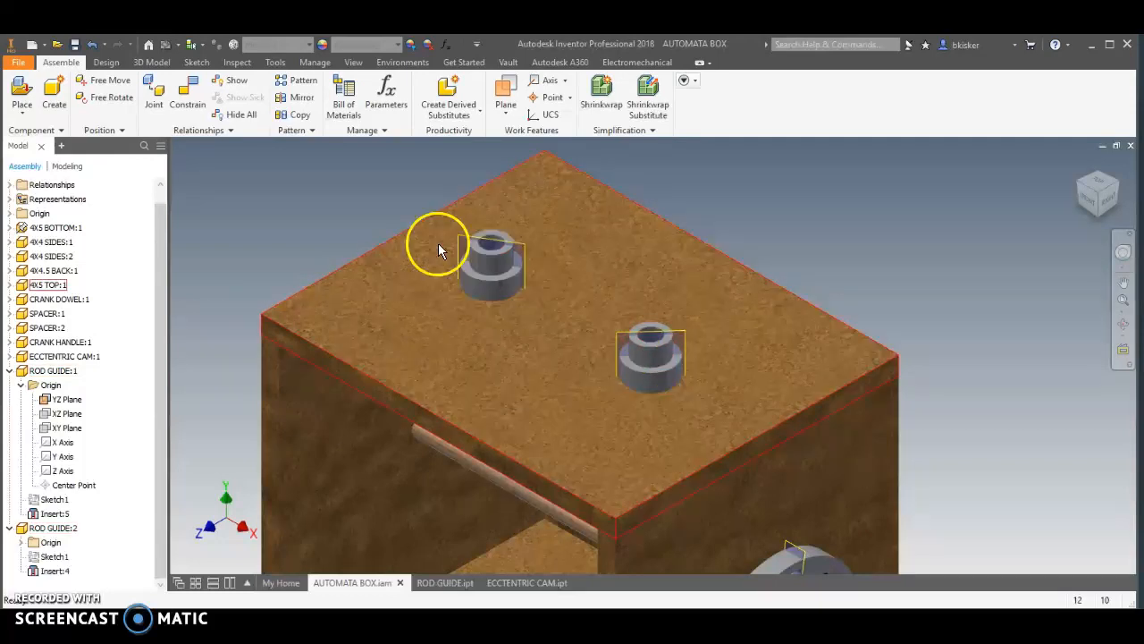
Add a 0.00 deg directed angle constraint between the two rod guides' YZ planes
{"action": "left_click", "coordinate": [187, 93]}
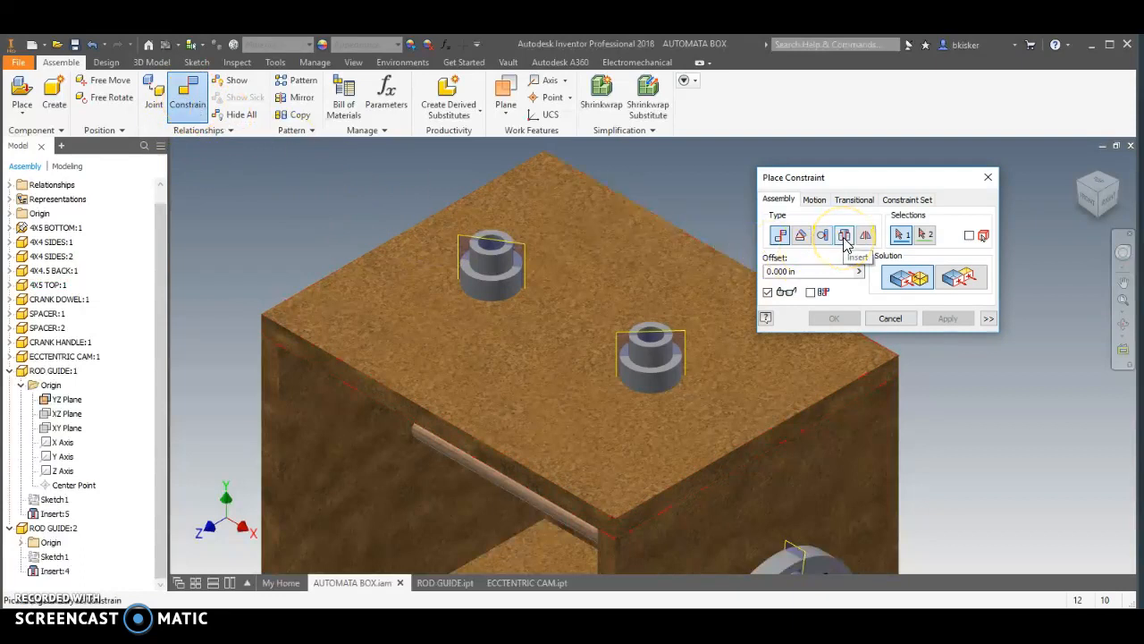
{"action": "left_click", "coordinate": [800, 234]}
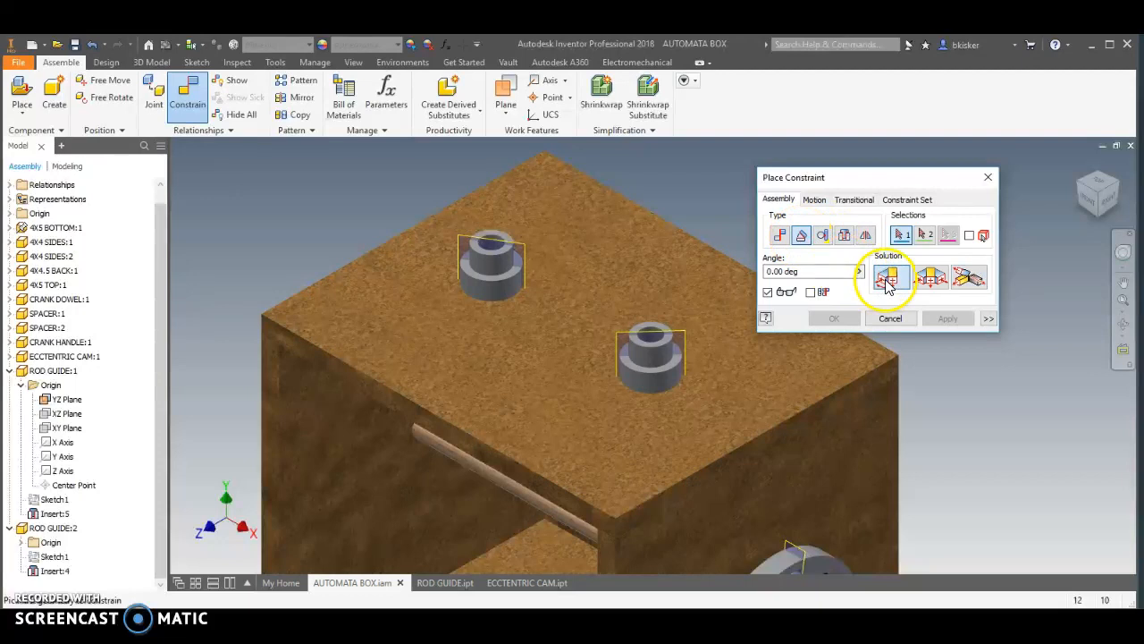
{"action": "left_click", "coordinate": [460, 241]}
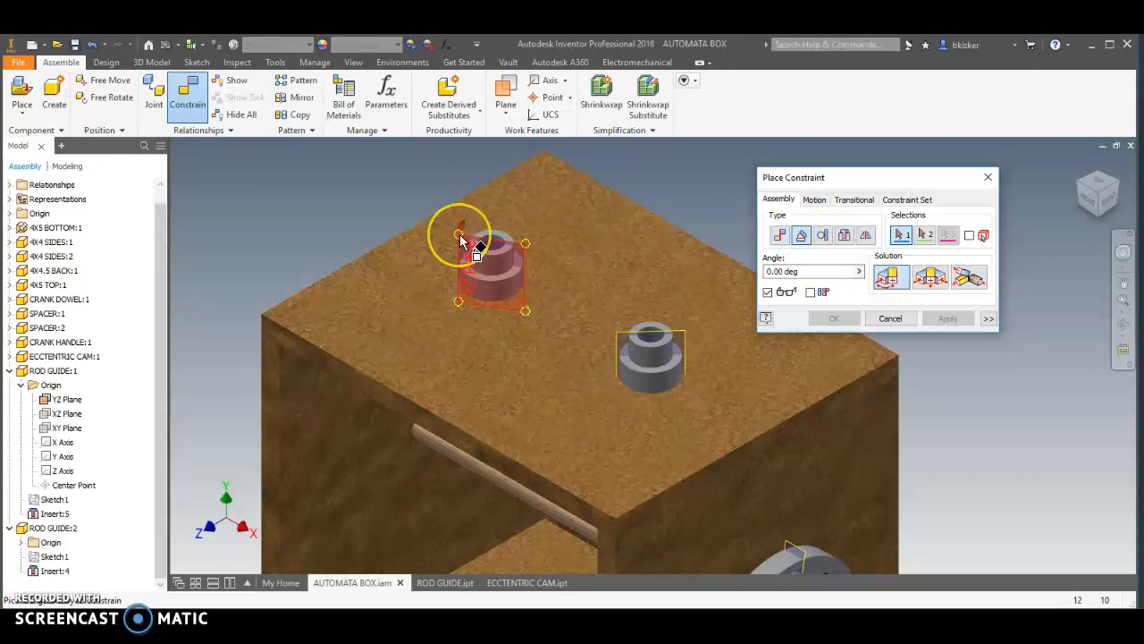
{"action": "left_click", "coordinate": [626, 358]}
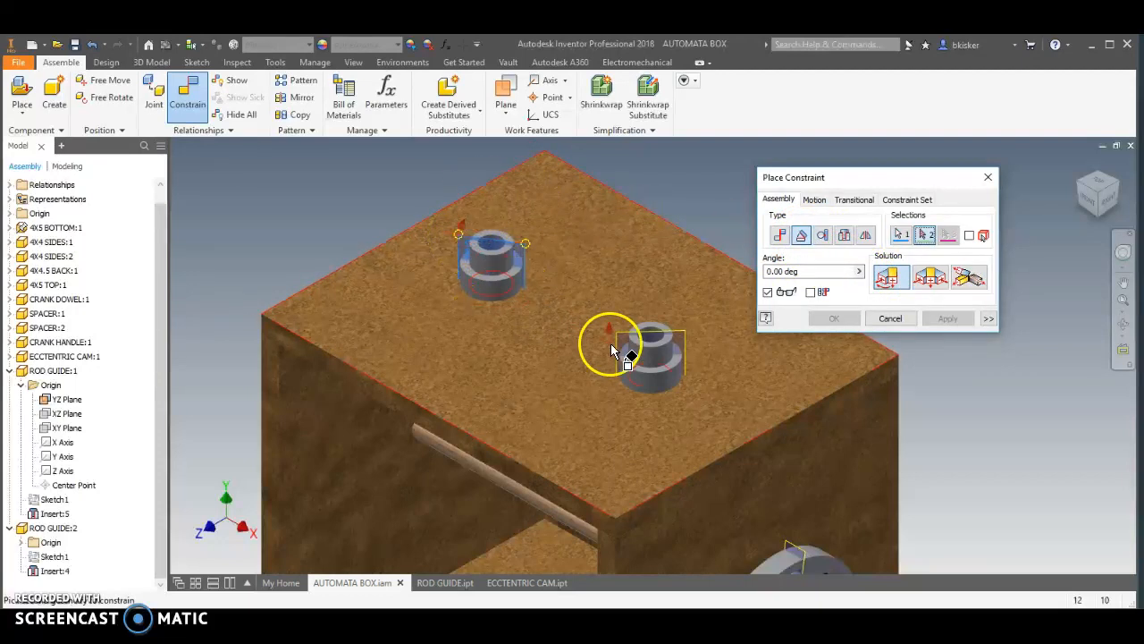
{"action": "left_click", "coordinate": [625, 358]}
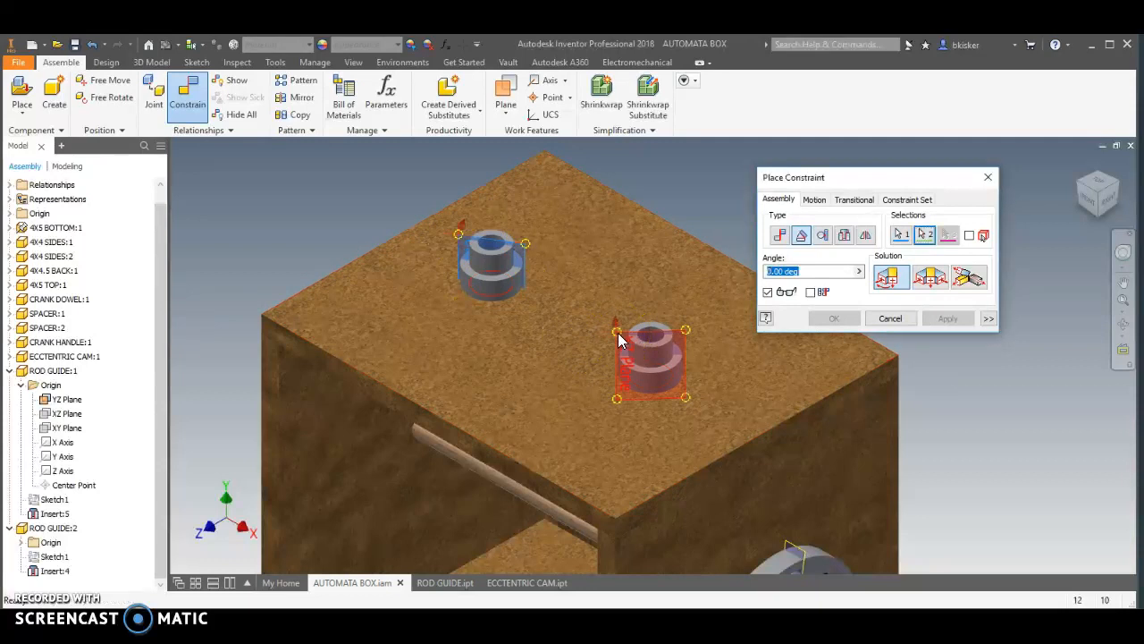
{"action": "left_click", "coordinate": [483, 246]}
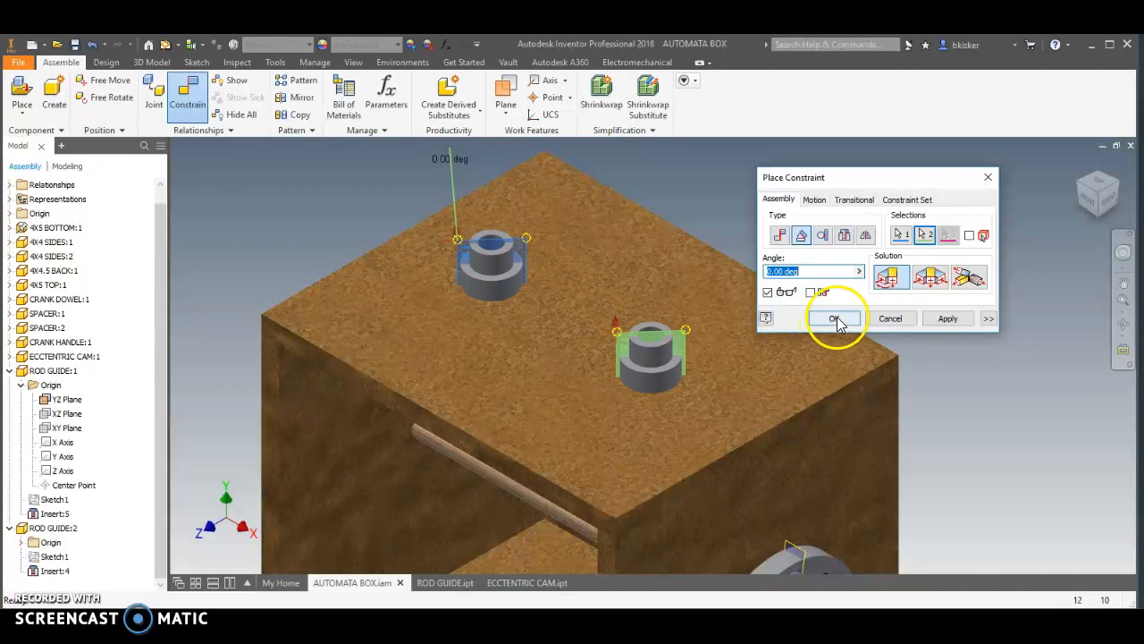
{"action": "left_click", "coordinate": [833, 318]}
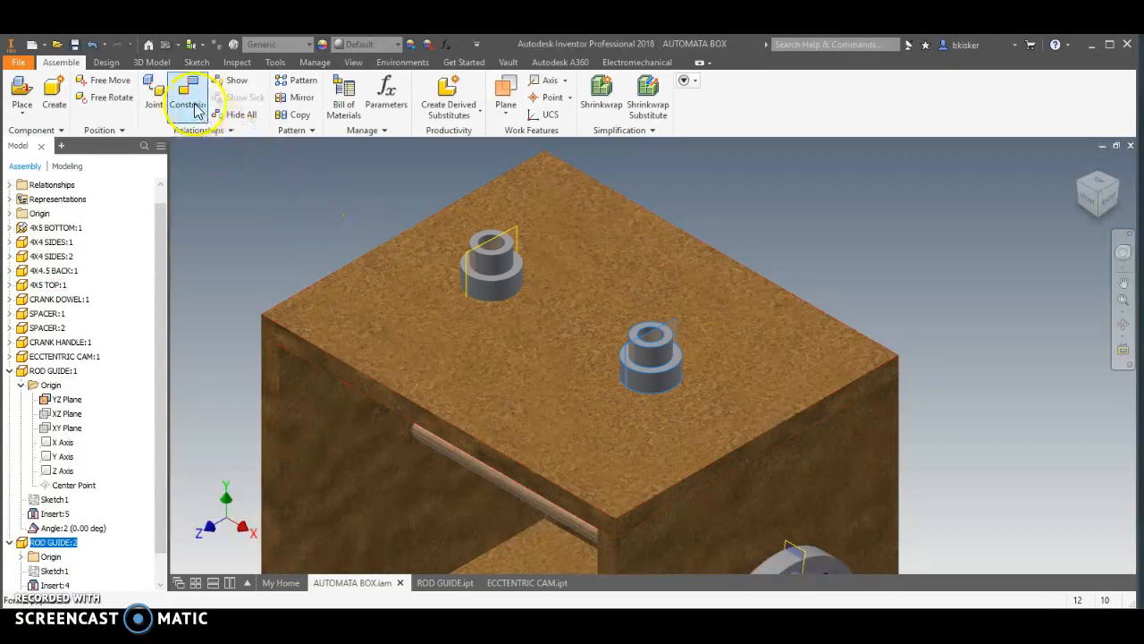
Cancel a first attempt, then start a directed angle constraint referencing the box side face
{"action": "left_click", "coordinate": [188, 96]}
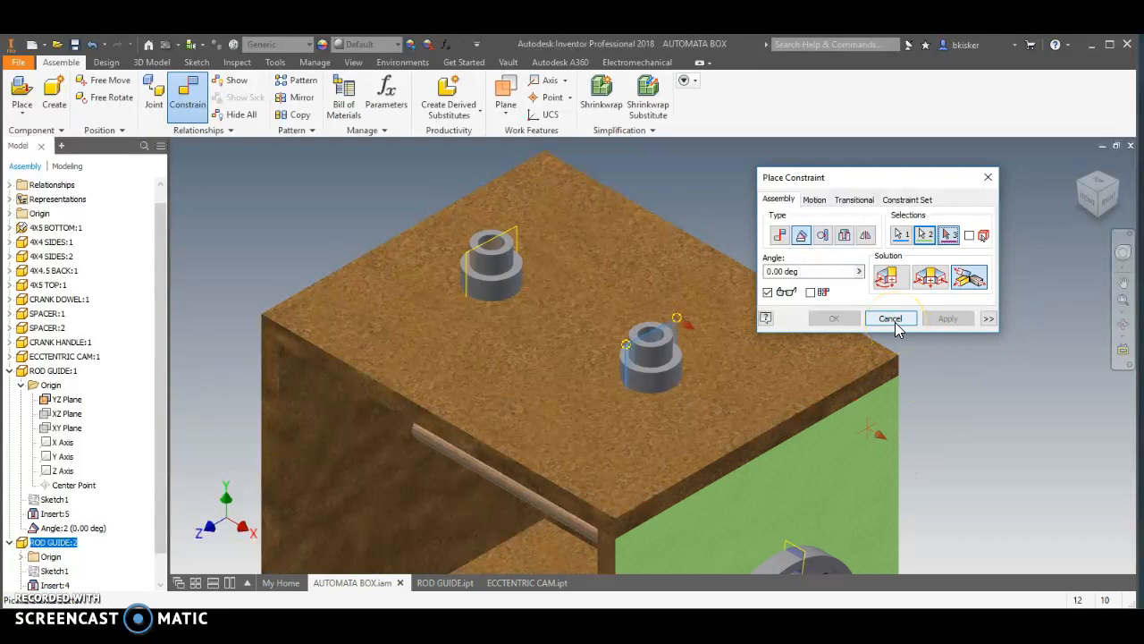
{"action": "left_click", "coordinate": [888, 319]}
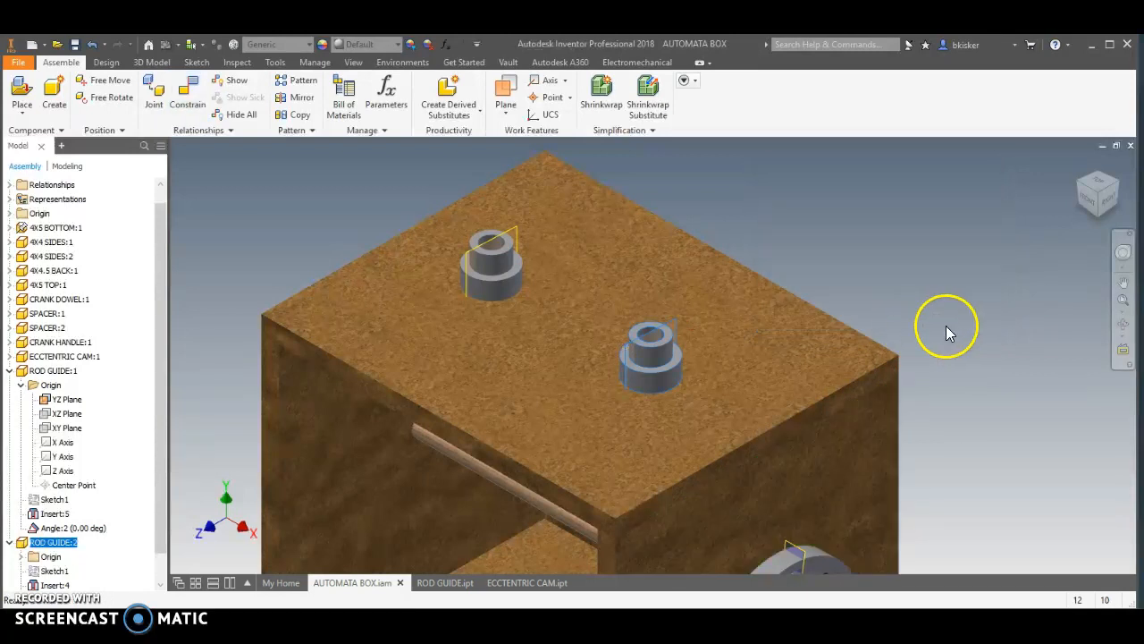
{"action": "left_click", "coordinate": [187, 97]}
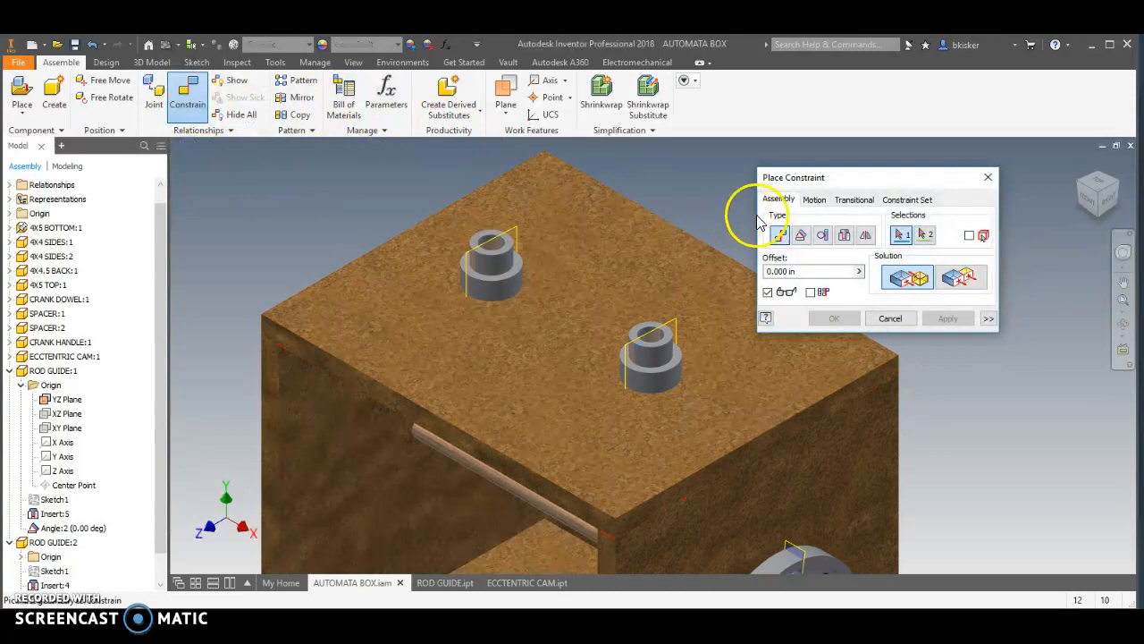
{"action": "left_click", "coordinate": [801, 235]}
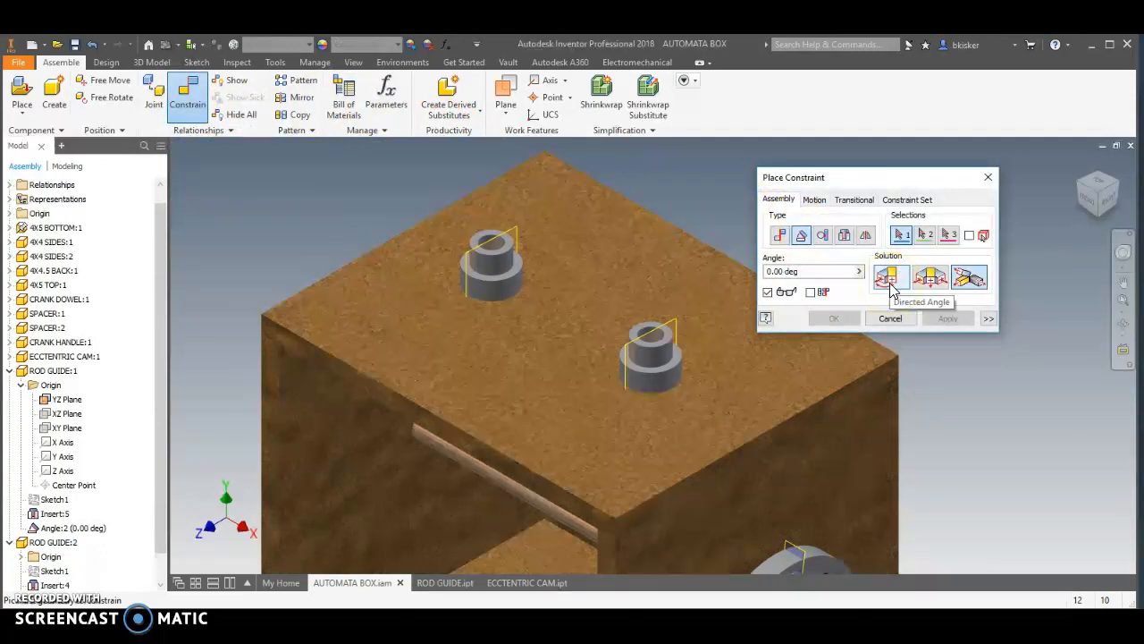
{"action": "left_click", "coordinate": [679, 330]}
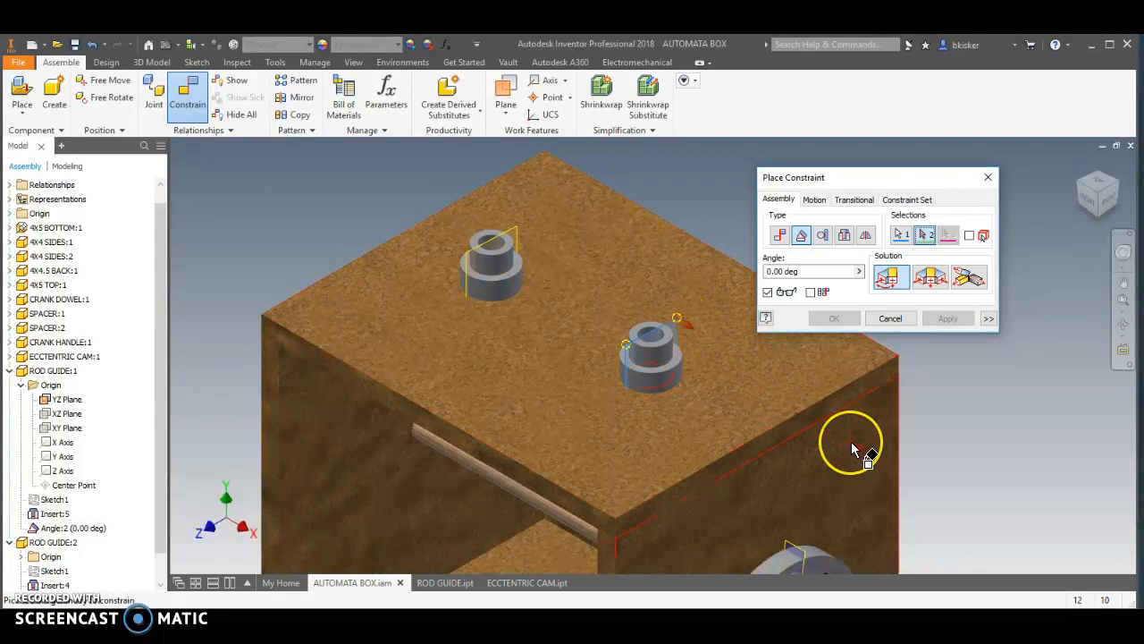
{"action": "left_click", "coordinate": [854, 447]}
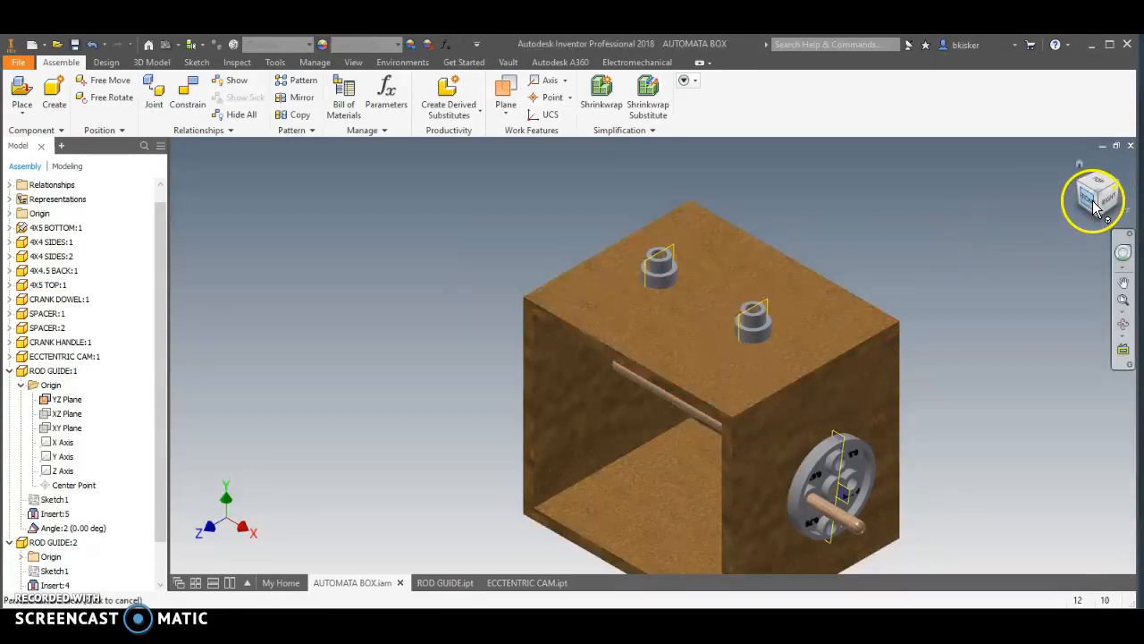
{"action": "left_click", "coordinate": [1092, 199]}
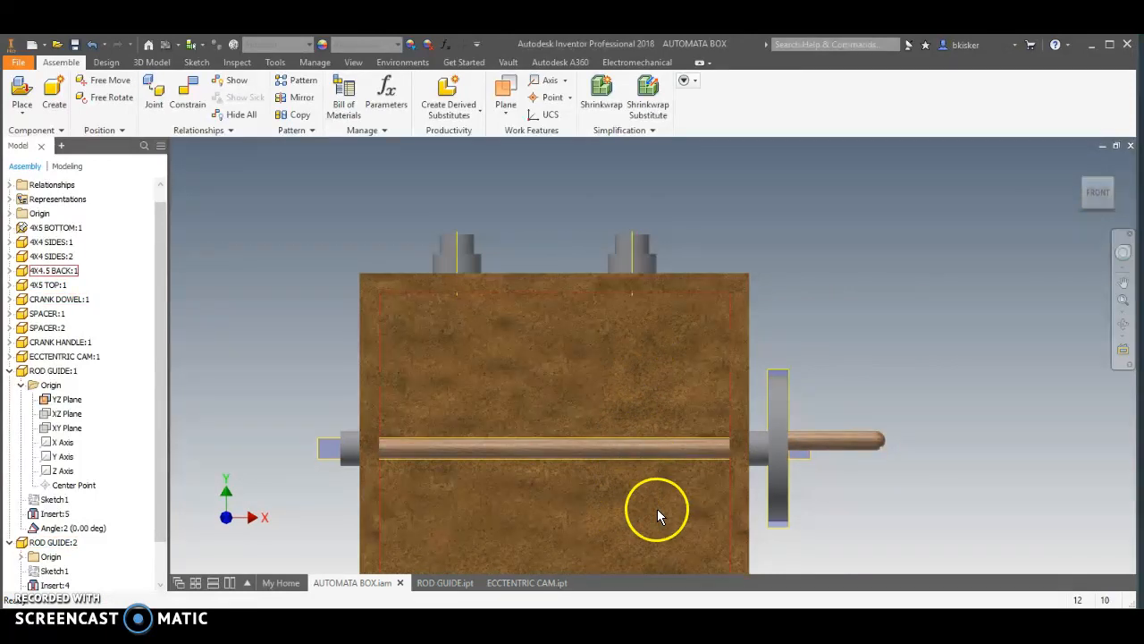
{"action": "left_click_drag", "start_coordinate": [657, 514], "coordinate": [720, 348]}
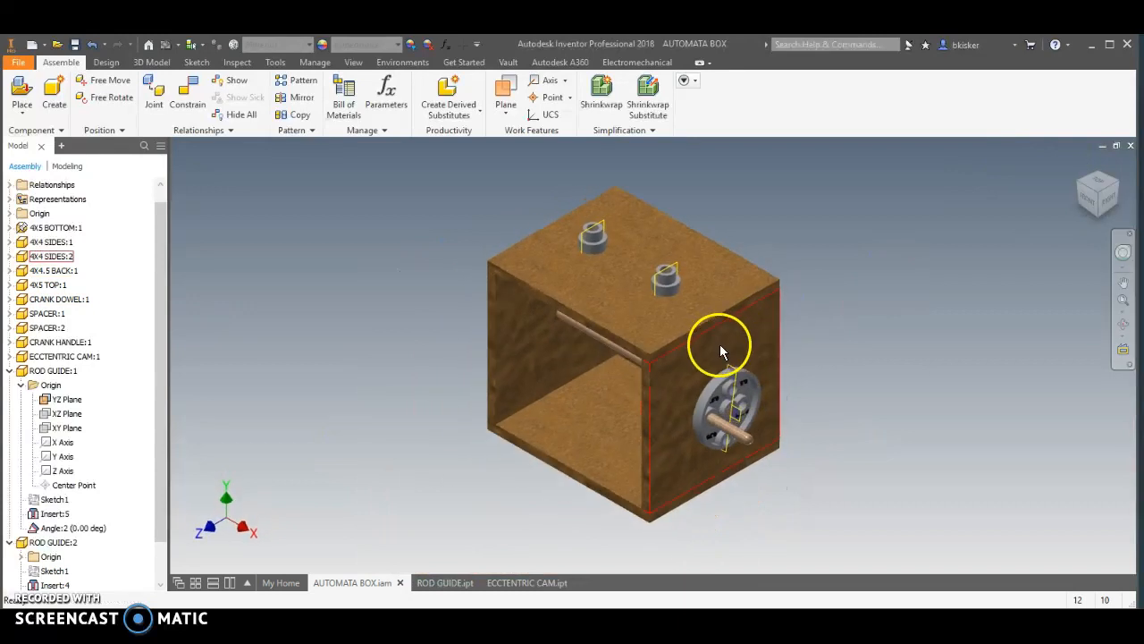